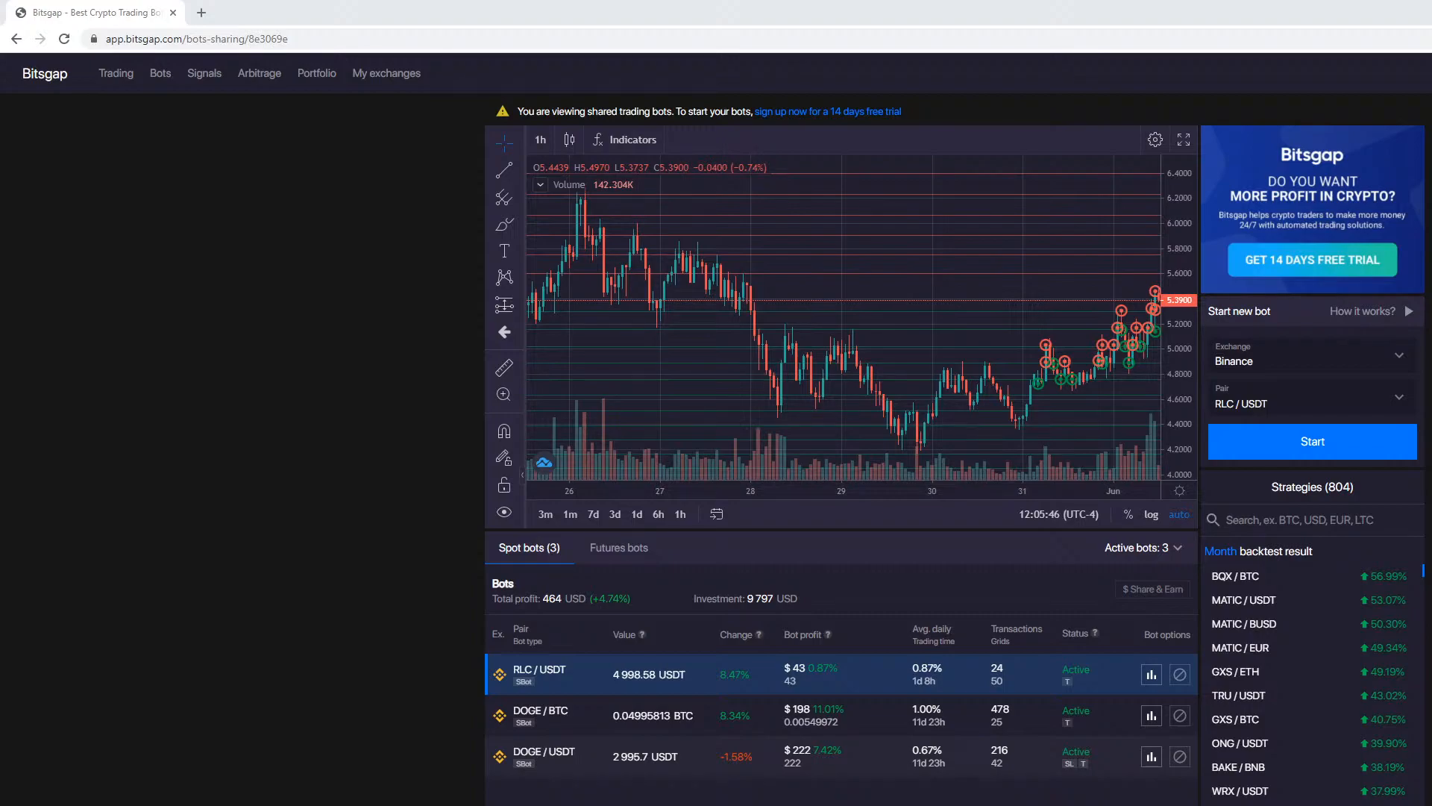
- Show the DOGE / BTC bot's trades and its statistics with investment, profit and settings
left_click(632, 716)
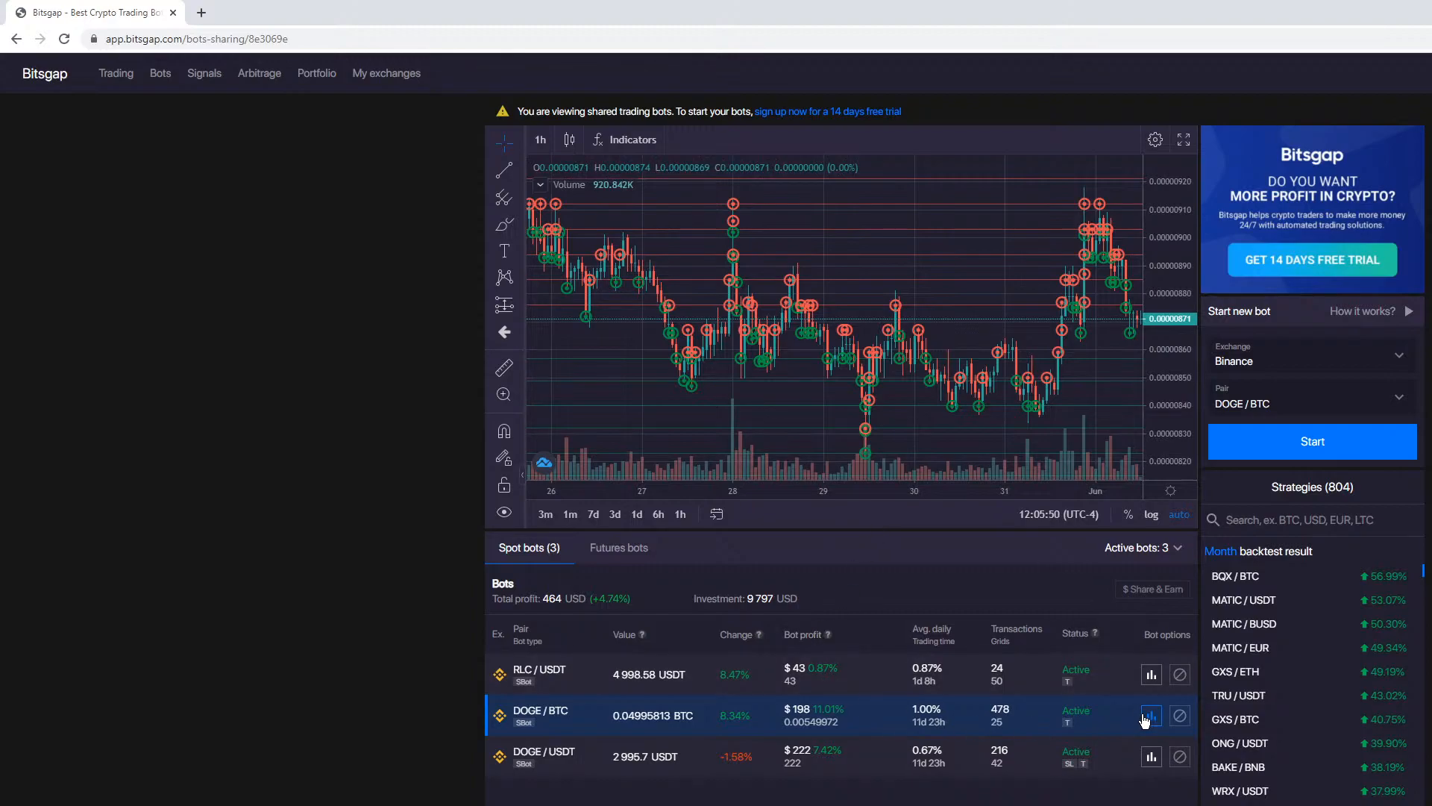
left_click(1151, 715)
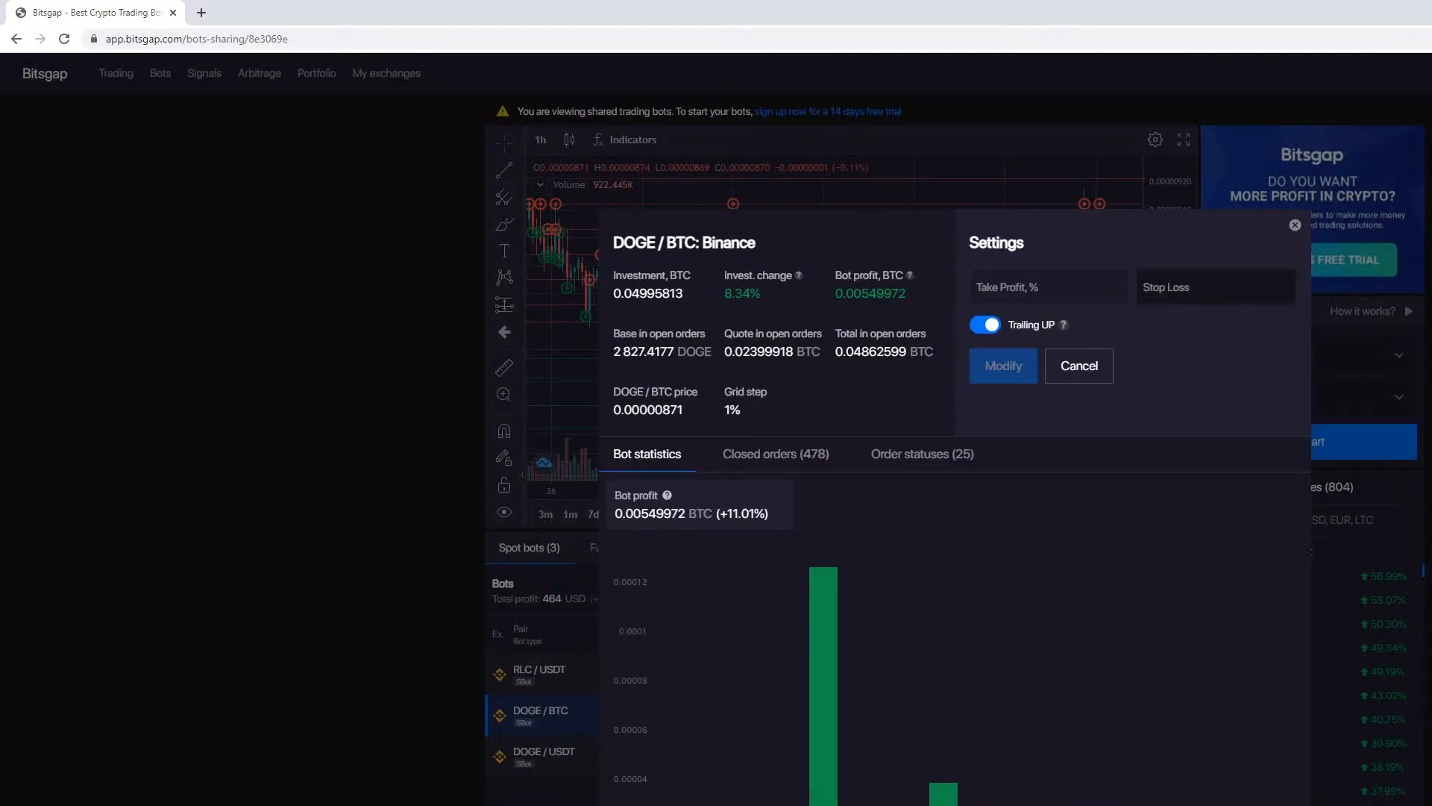
left_click(775, 454)
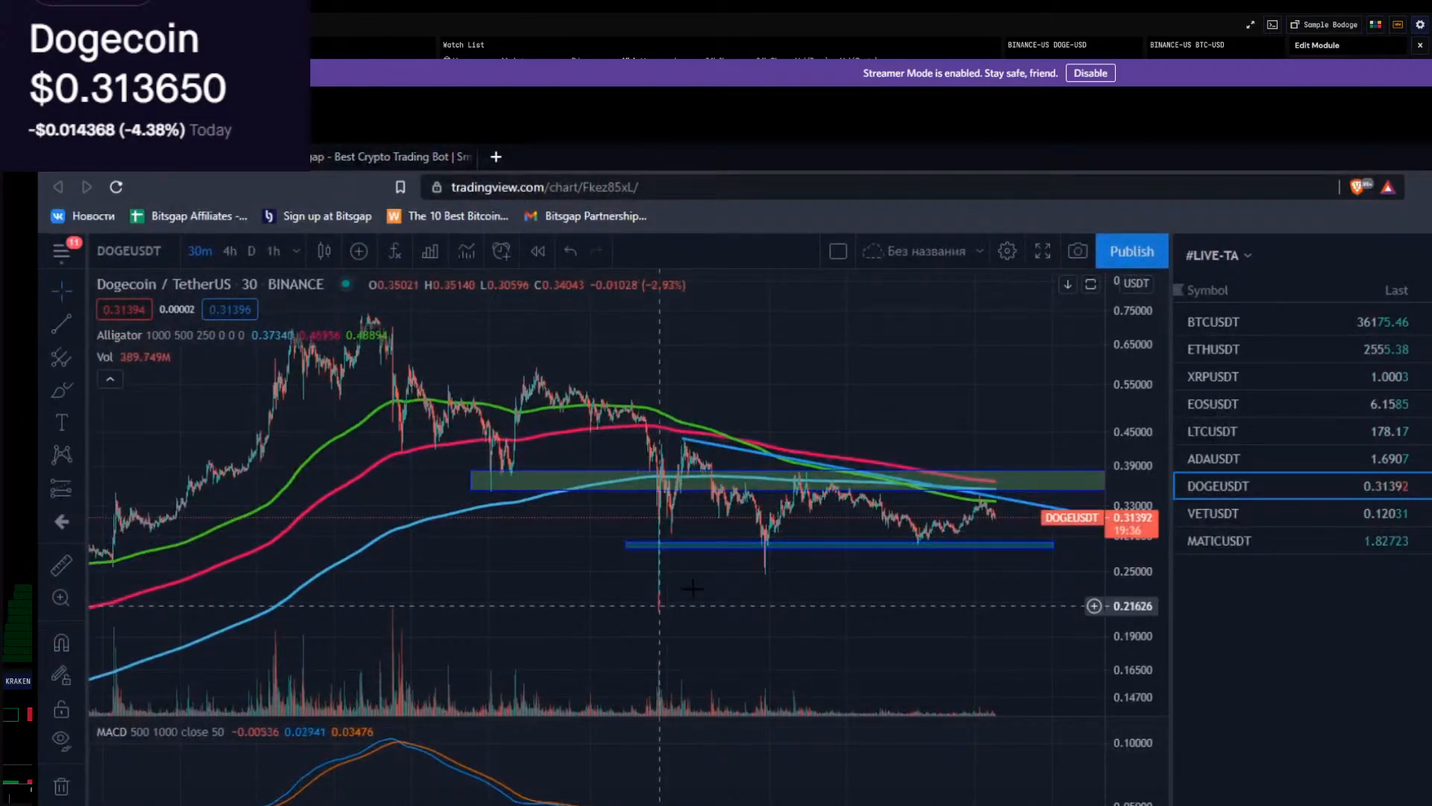
mouse_move(528, 549)
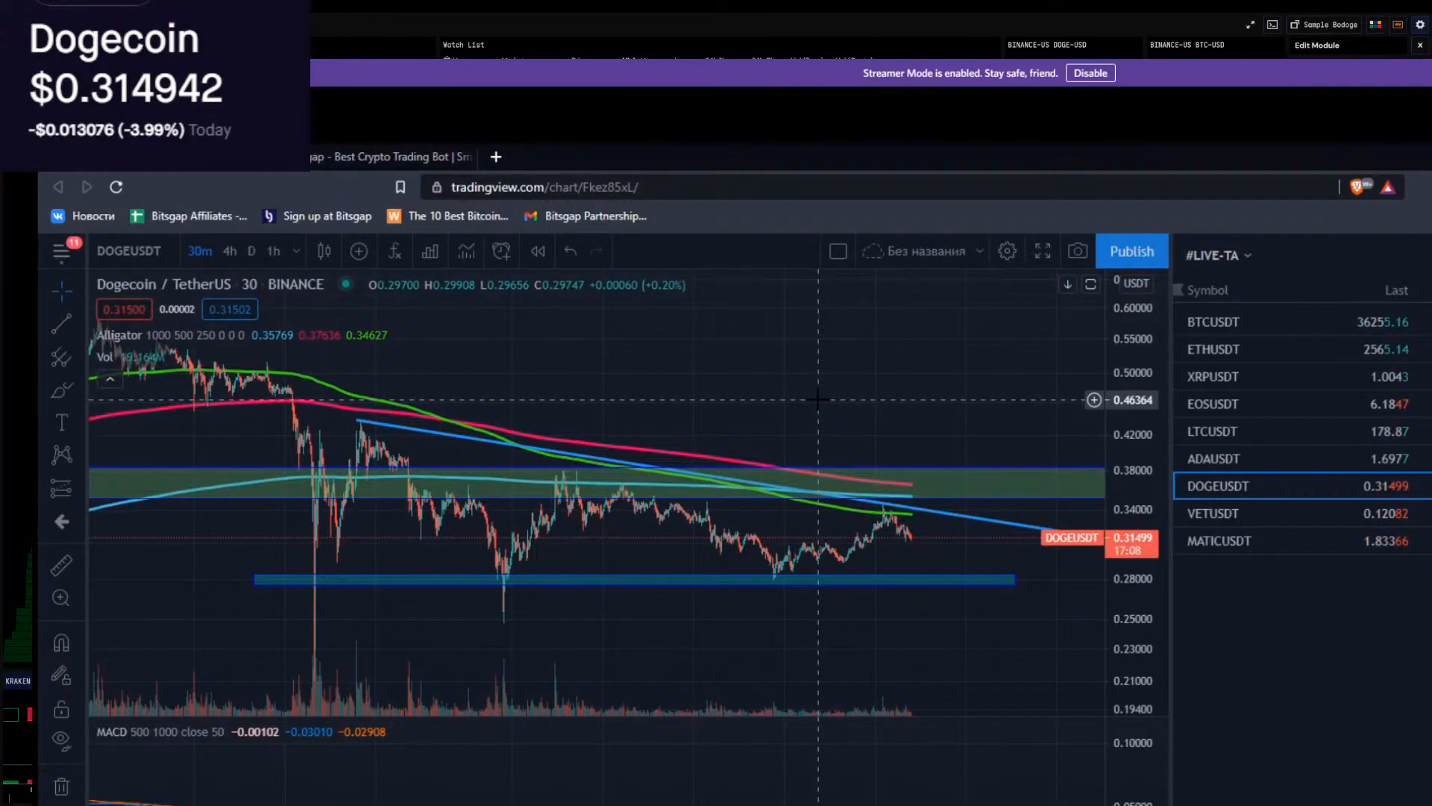
- Close the ended stream to reveal the DOGE-USD dashboard with charts and order book
left_click(397, 157)
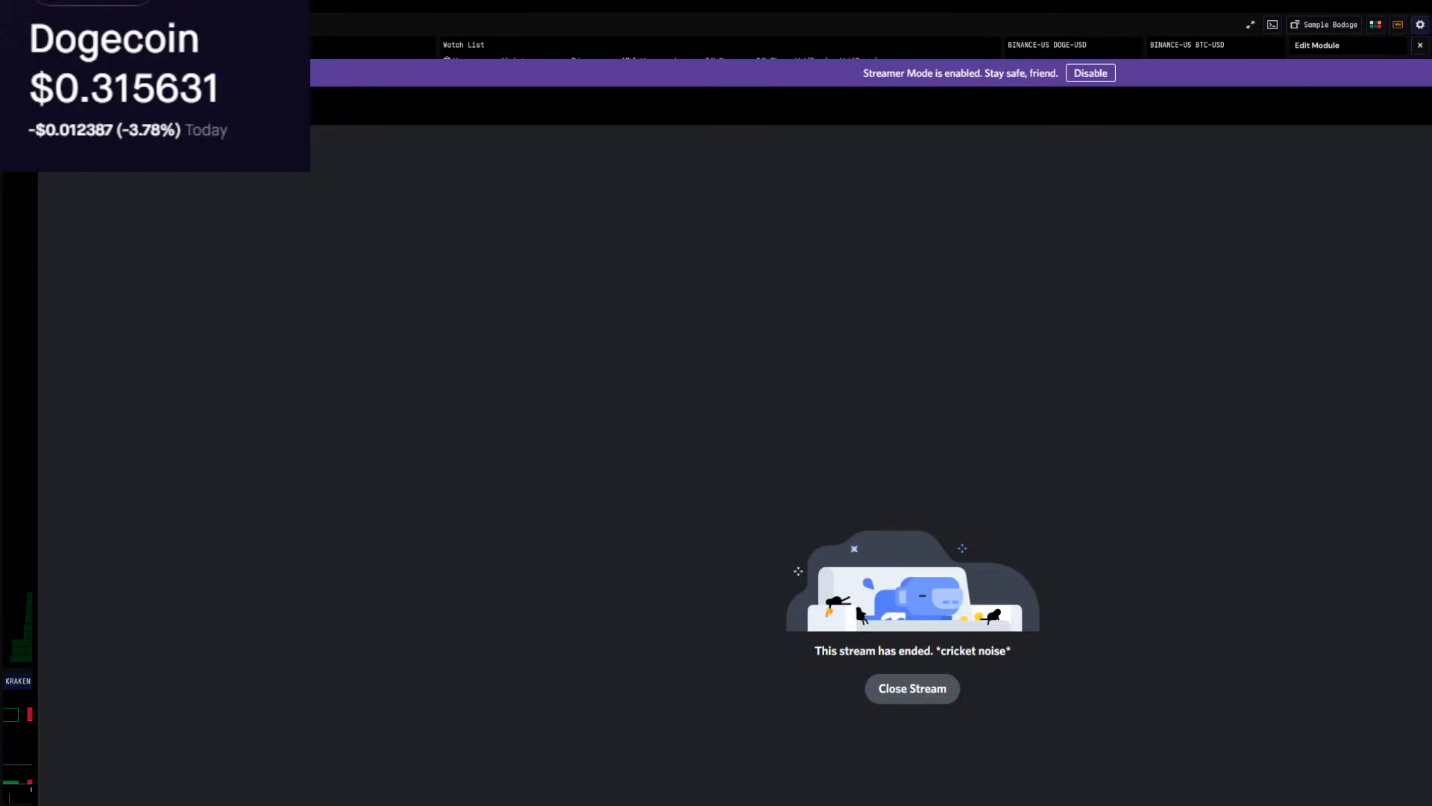
left_click(913, 689)
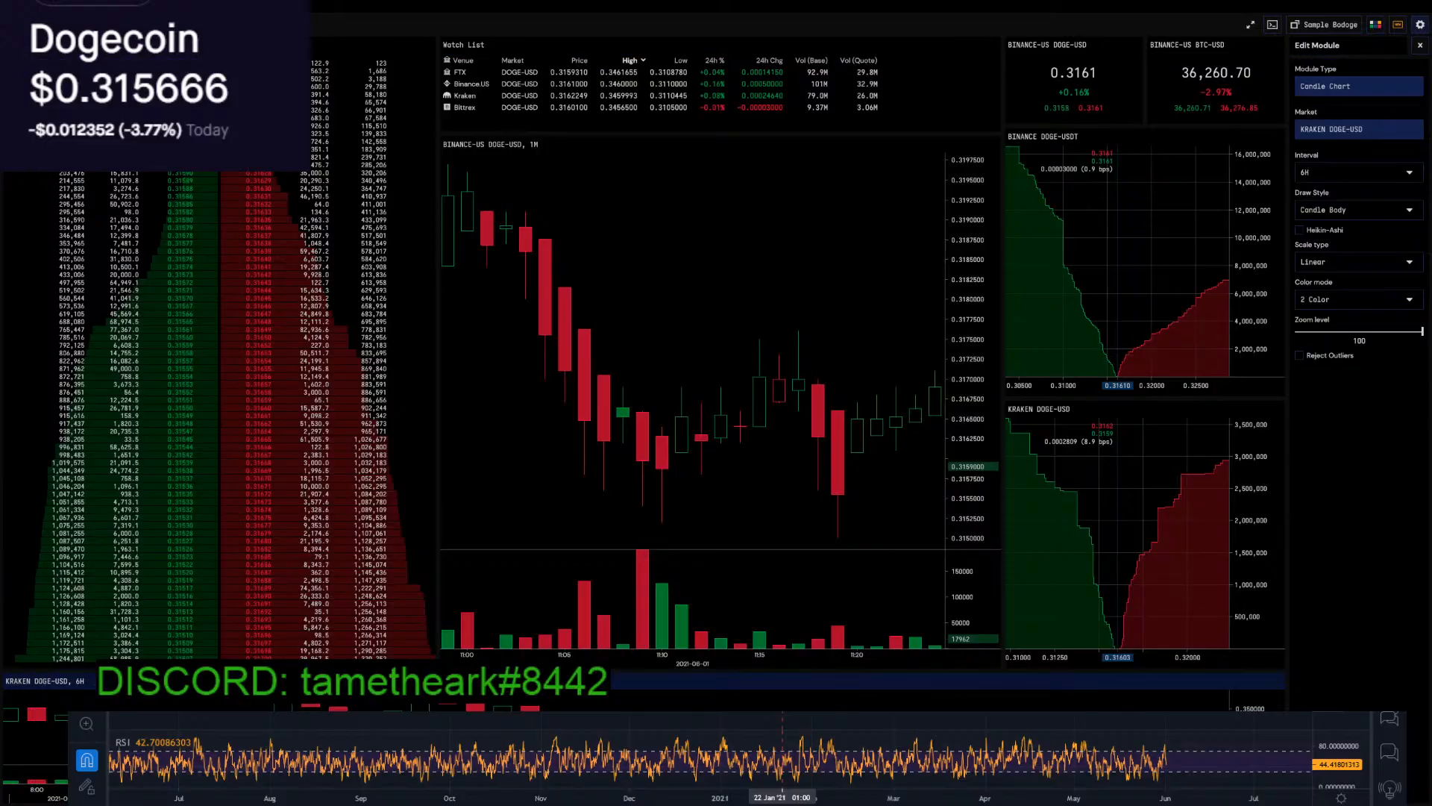